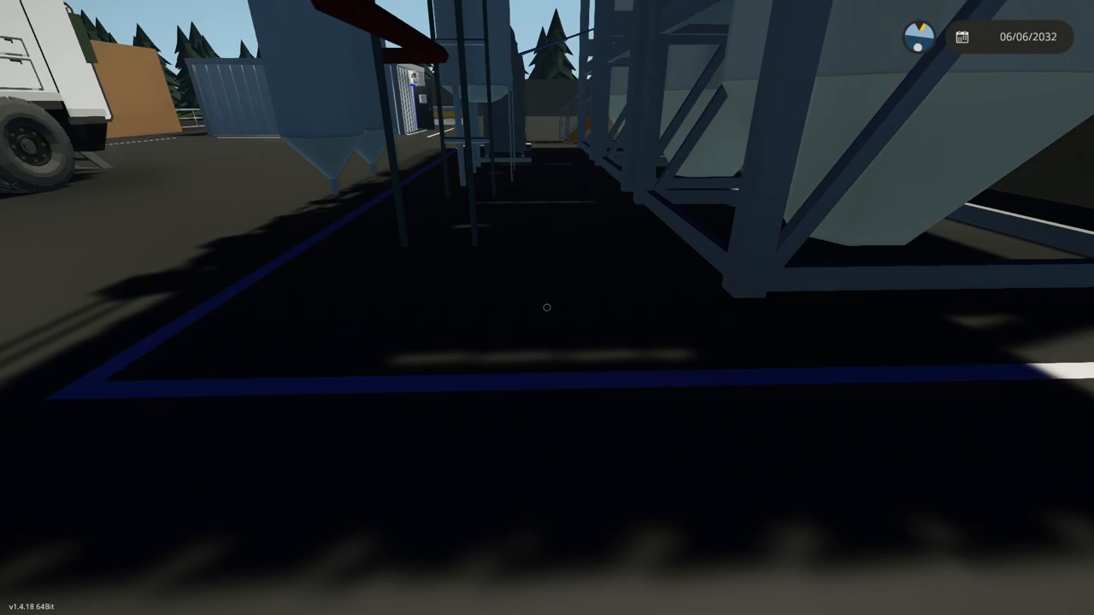
{"action": "mouse_move", "coordinate": [547, 308]}
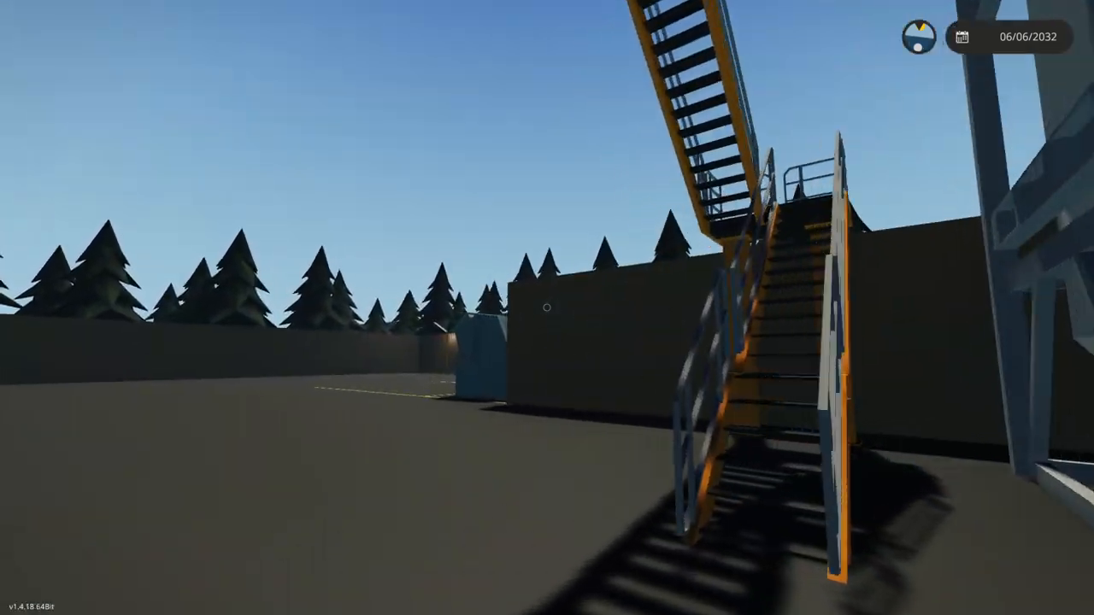
{"action": "mouse_move", "coordinate": [547, 308]}
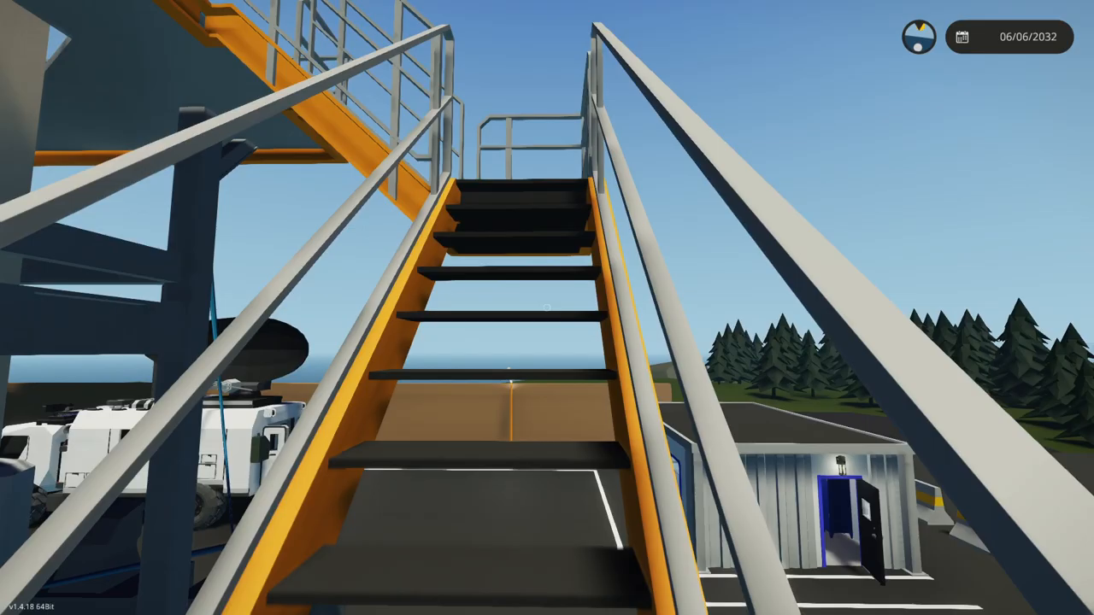
{"action": "mouse_move", "coordinate": [548, 307]}
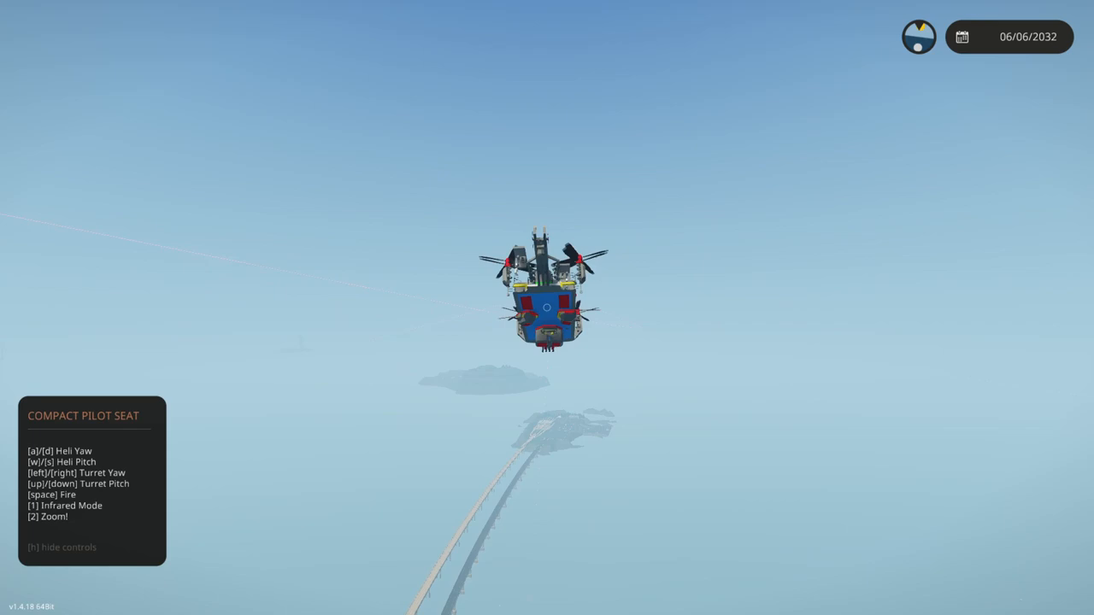
Fire the turret at the ground tanks through the infrared zoom camera at about 1043 m range.
{"action": "key", "text": "space"}
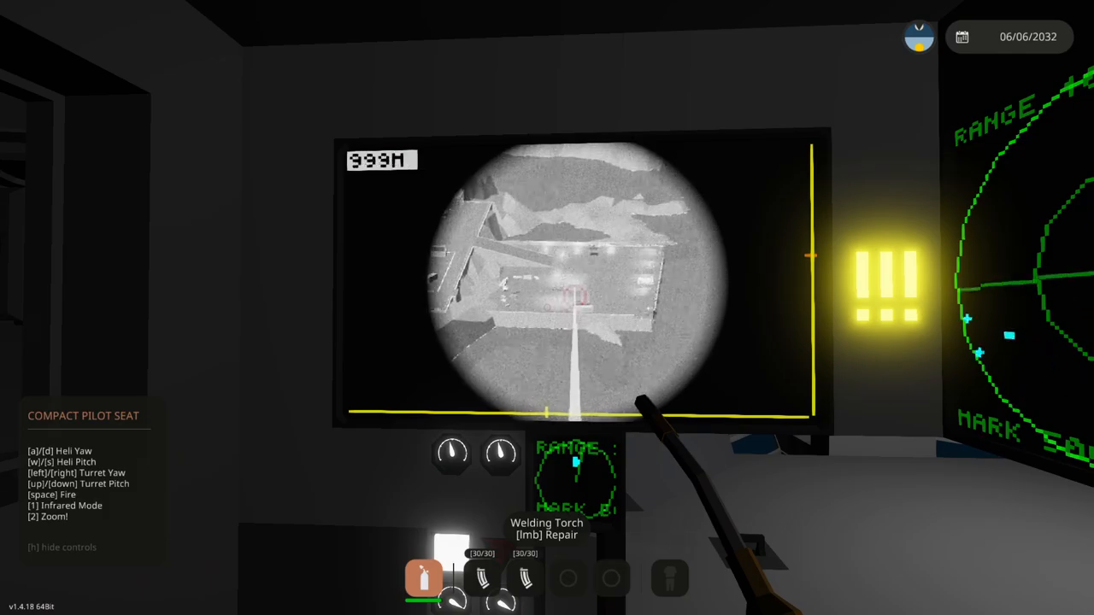
{"action": "key", "text": "space"}
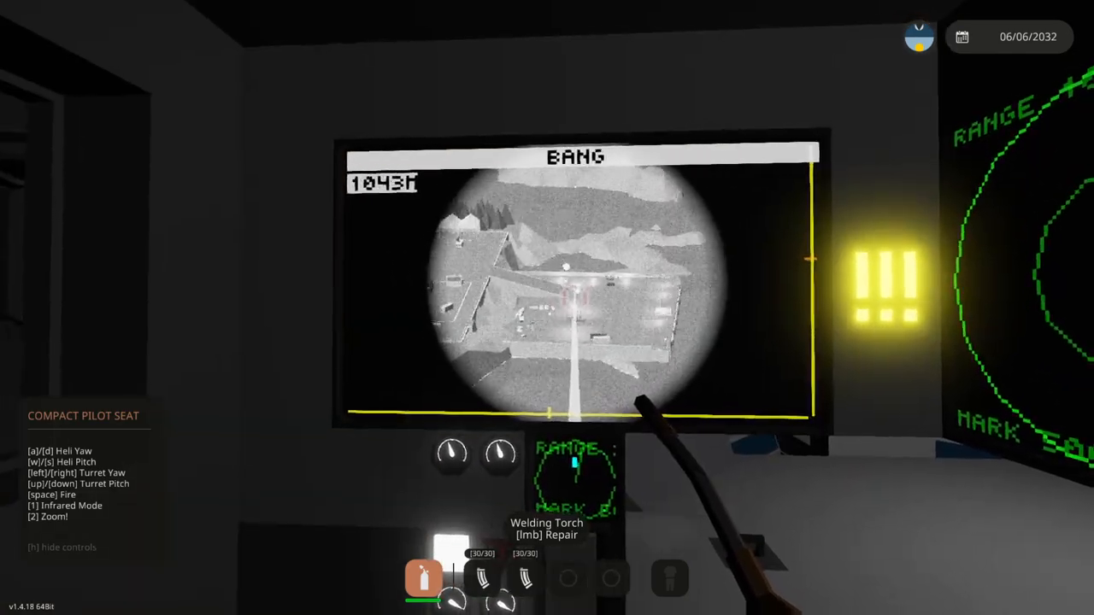